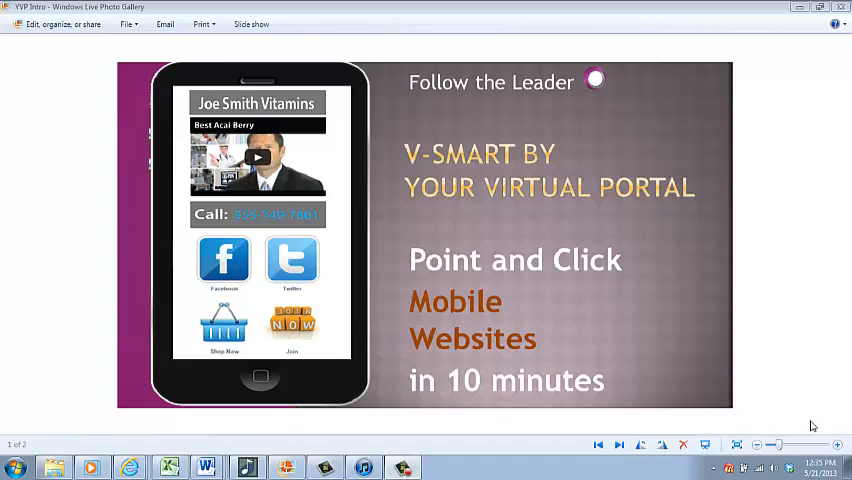
pyautogui.moveTo(784, 390)
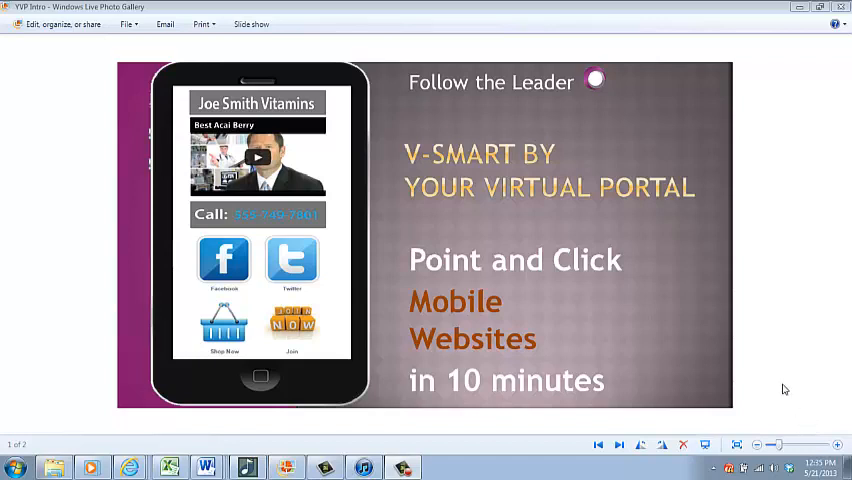
pyautogui.moveTo(216, 352)
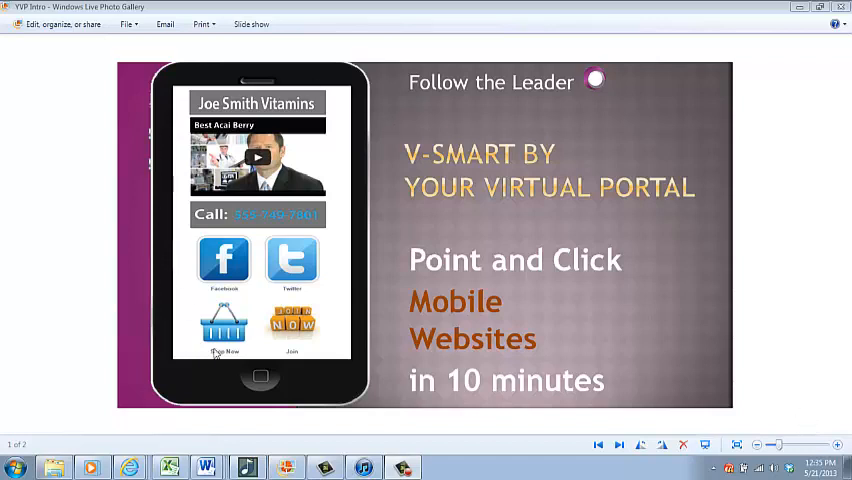
pyautogui.moveTo(126, 232)
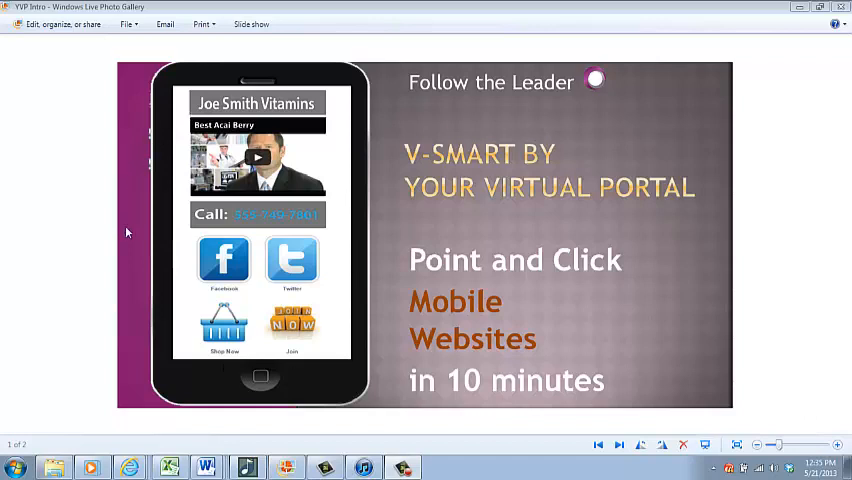
pyautogui.moveTo(216, 262)
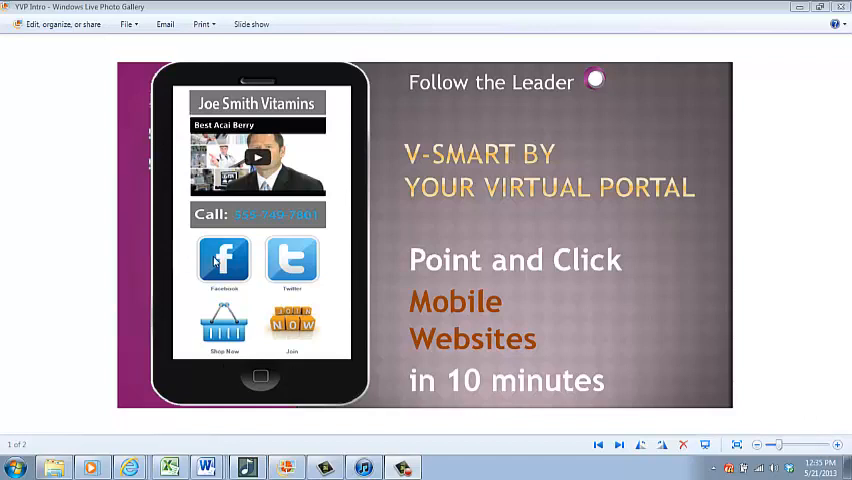
pyautogui.moveTo(172, 264)
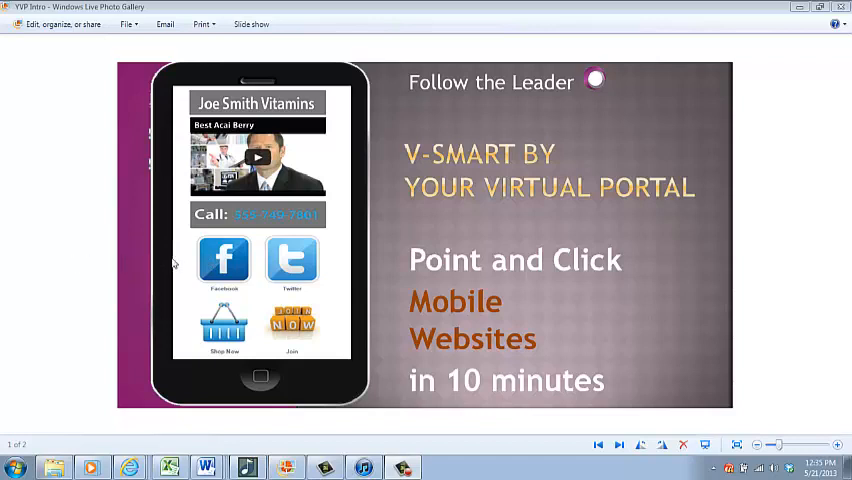
pyautogui.moveTo(184, 344)
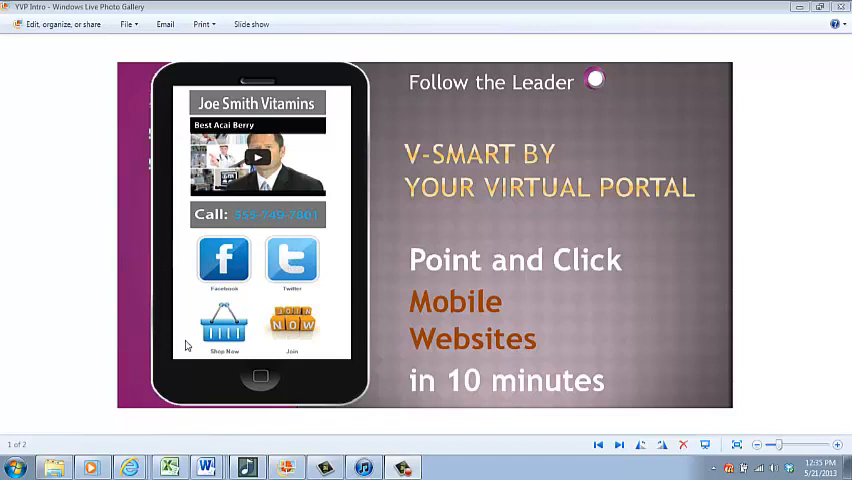
pyautogui.moveTo(322, 330)
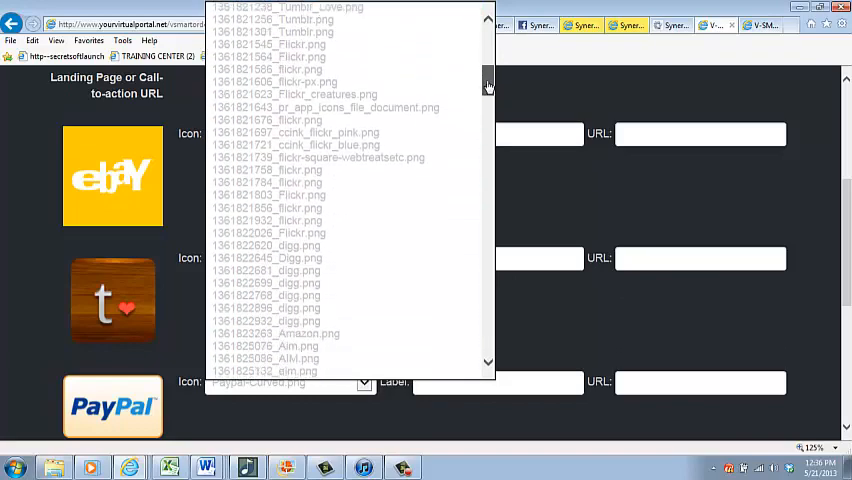
pyautogui.scroll(-3)
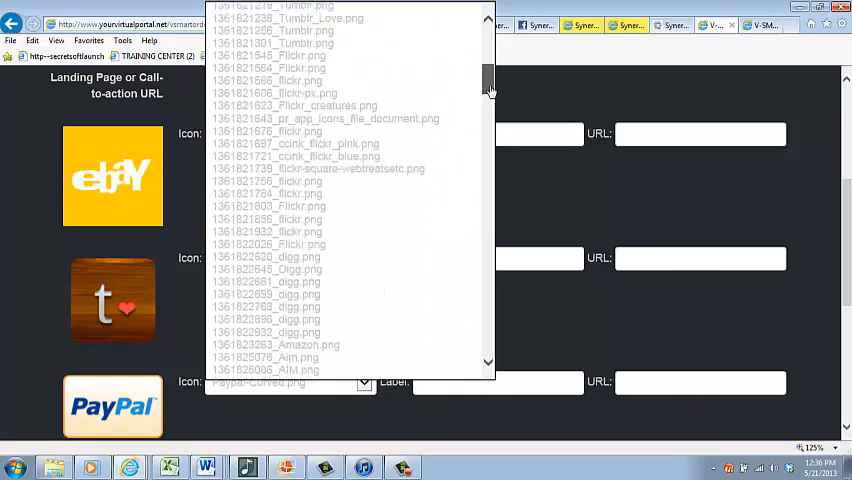
pyautogui.click(290, 18)
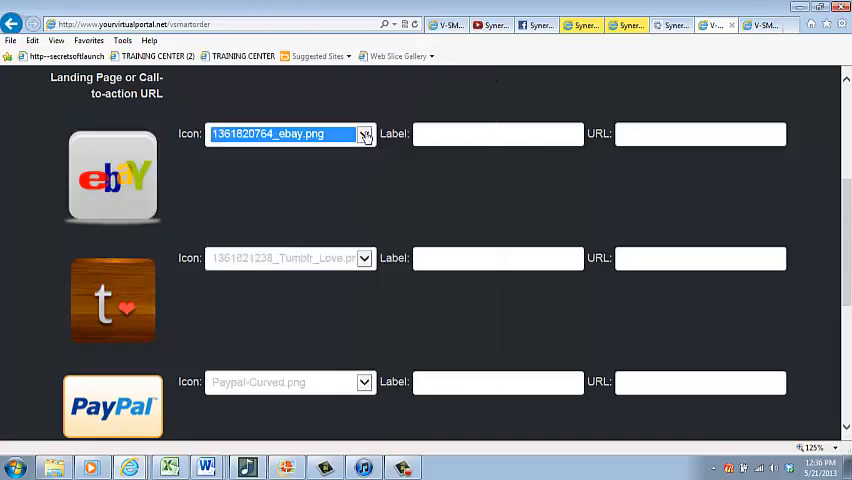
pyautogui.click(364, 132)
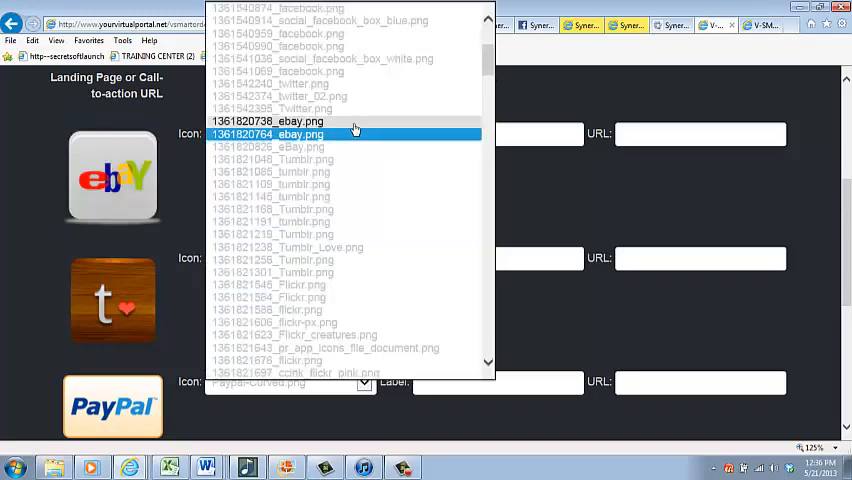
pyautogui.click(268, 120)
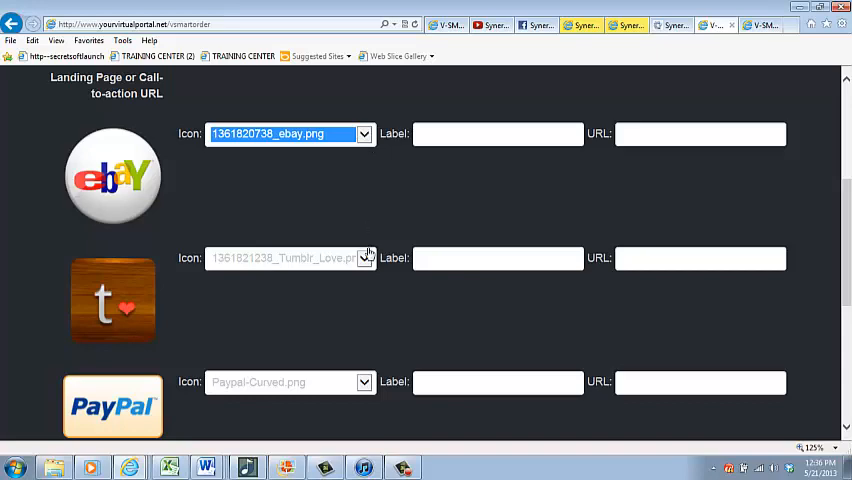
# - Review the Tumblr and PayPal icons and set the bottom button's icon to reddit.png
pyautogui.click(284, 256)
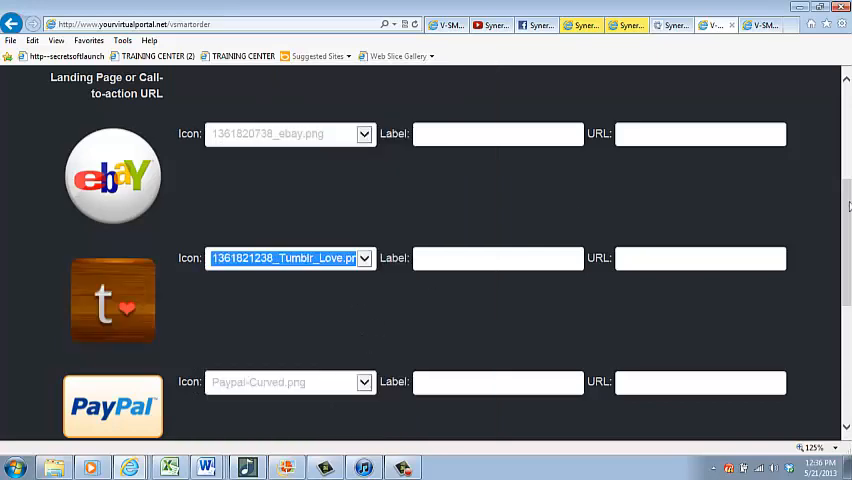
pyautogui.scroll(-3)
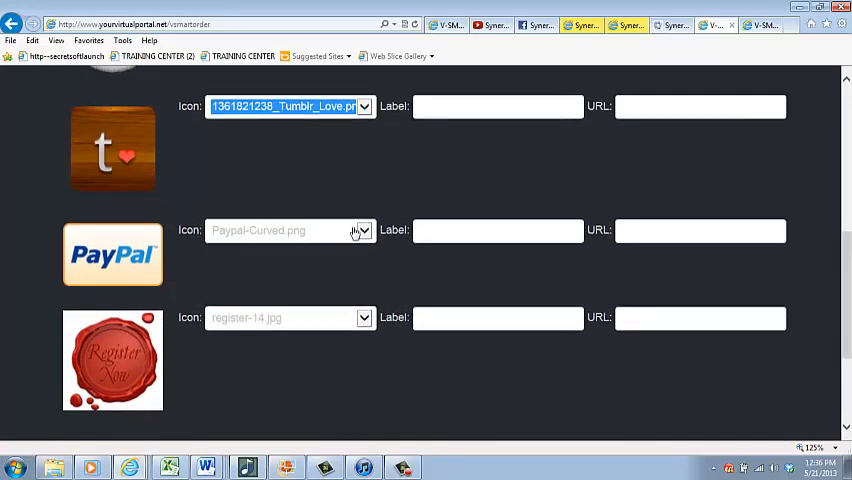
pyautogui.click(362, 230)
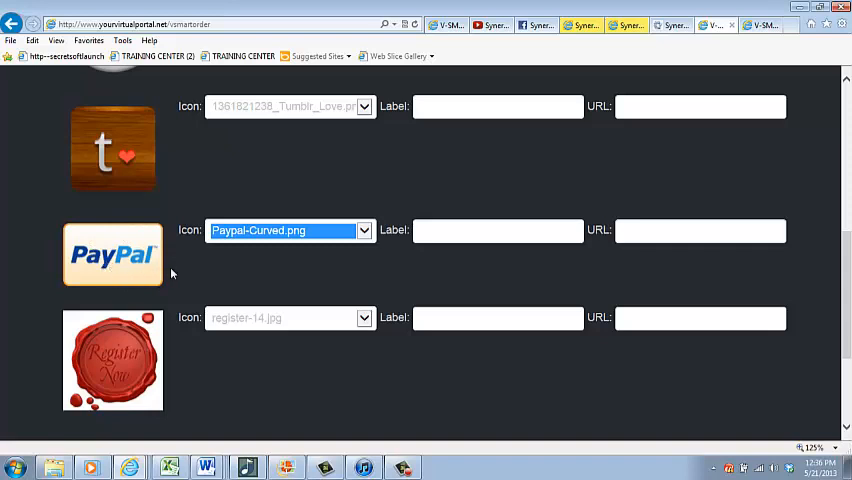
pyautogui.click(364, 318)
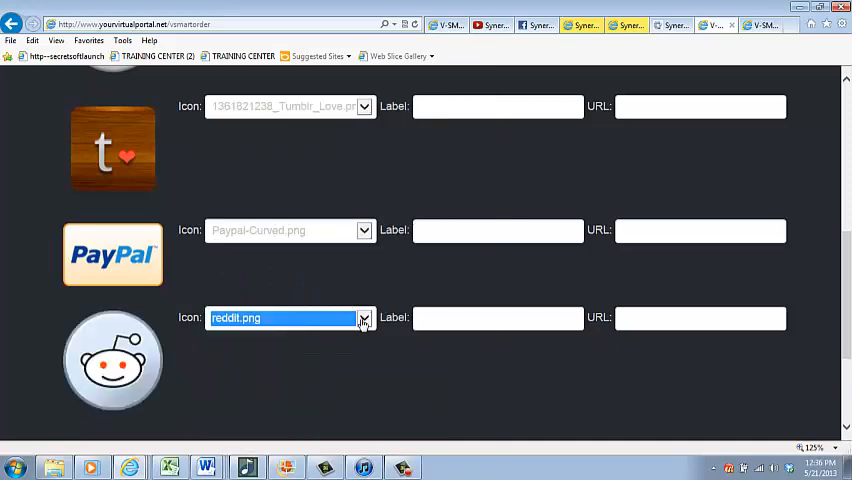
pyautogui.click(364, 318)
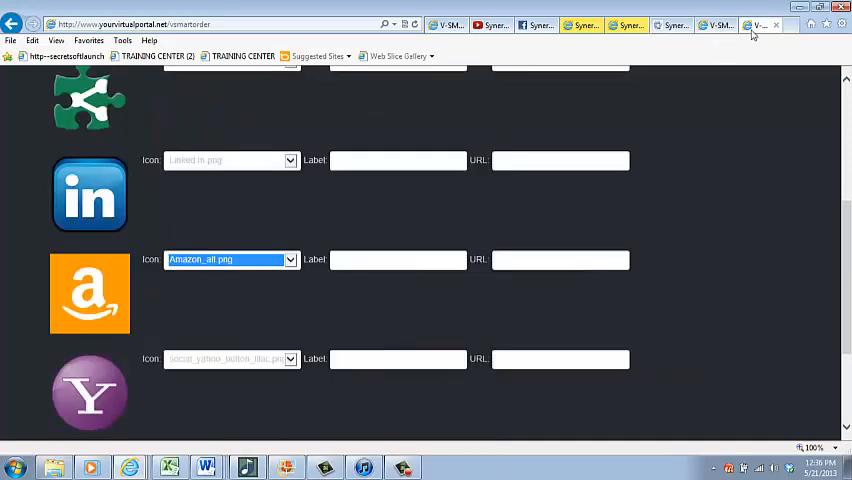
pyautogui.scroll(-3)
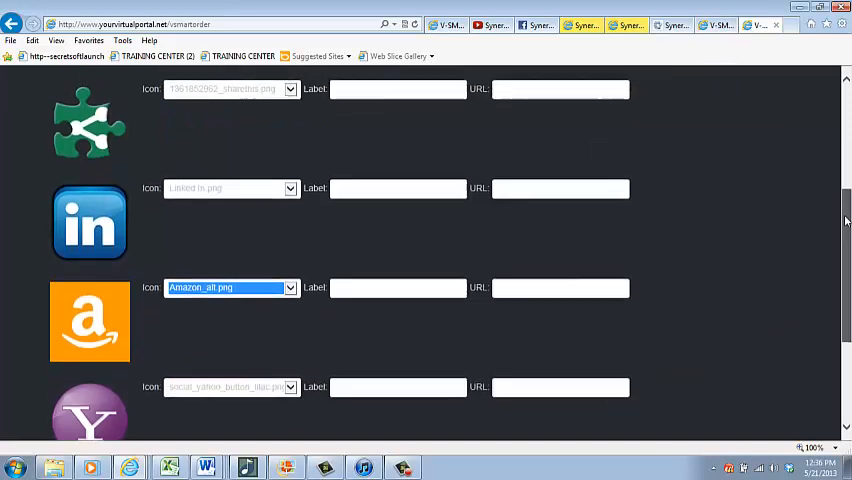
pyautogui.click(290, 88)
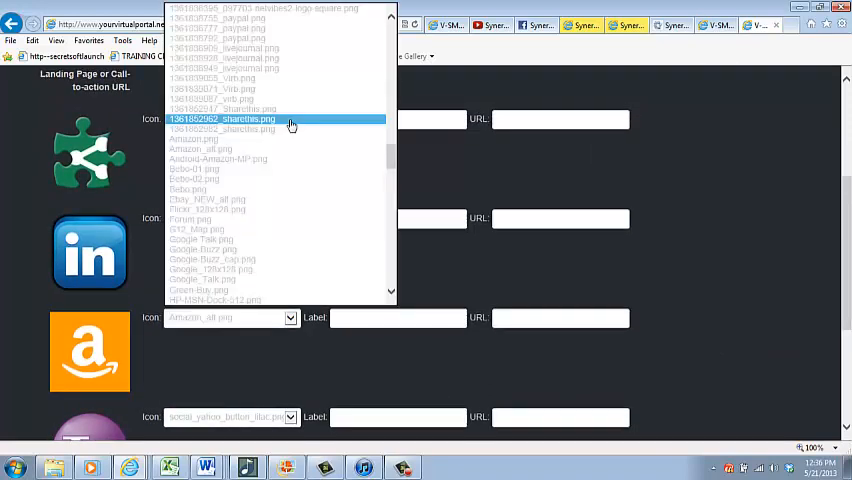
pyautogui.click(222, 120)
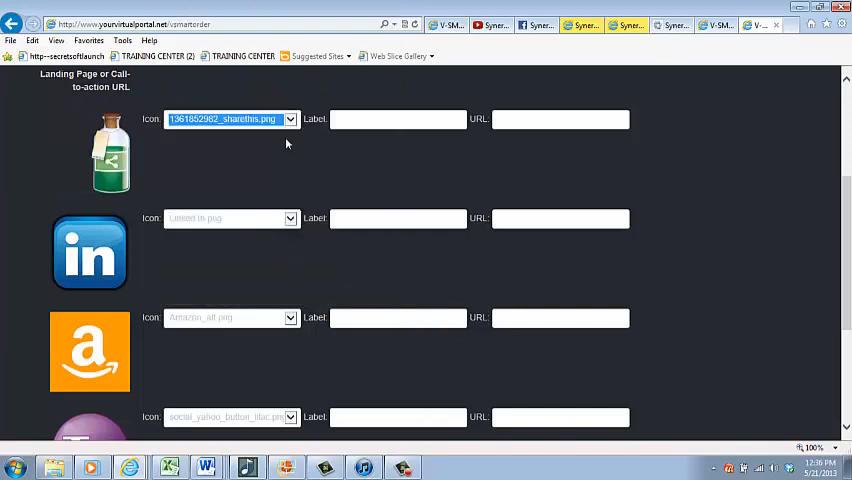
pyautogui.click(290, 120)
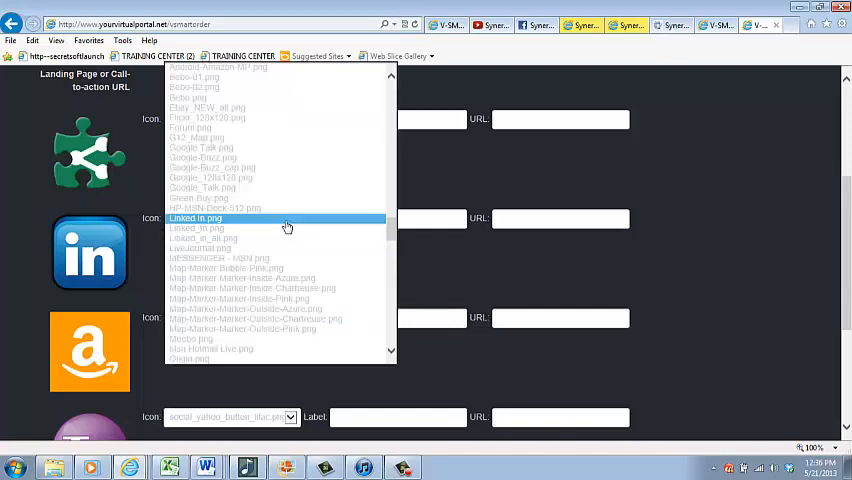
pyautogui.click(196, 218)
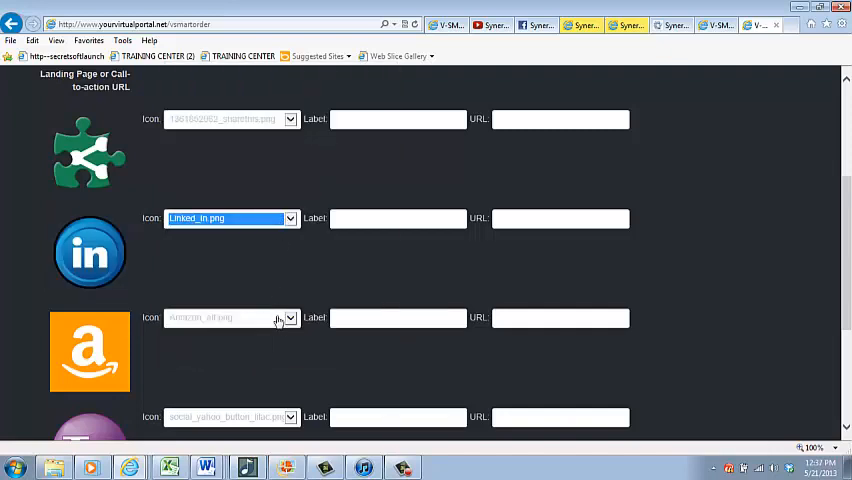
pyautogui.click(290, 318)
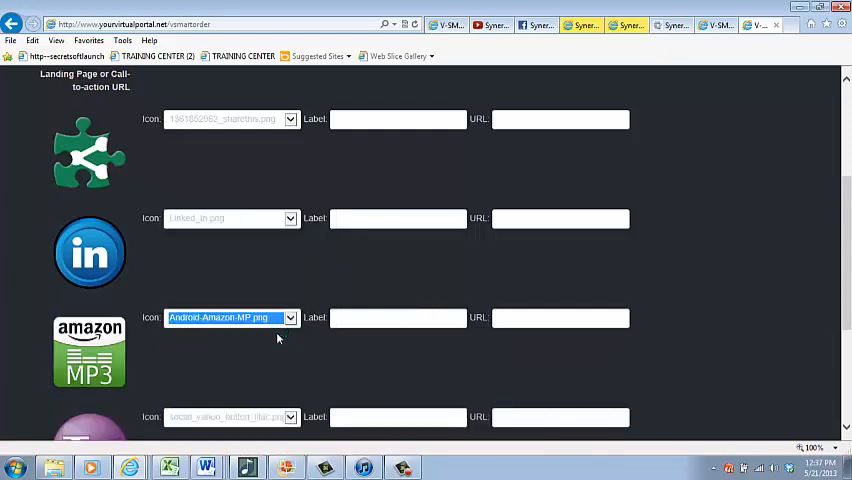
pyautogui.click(230, 316)
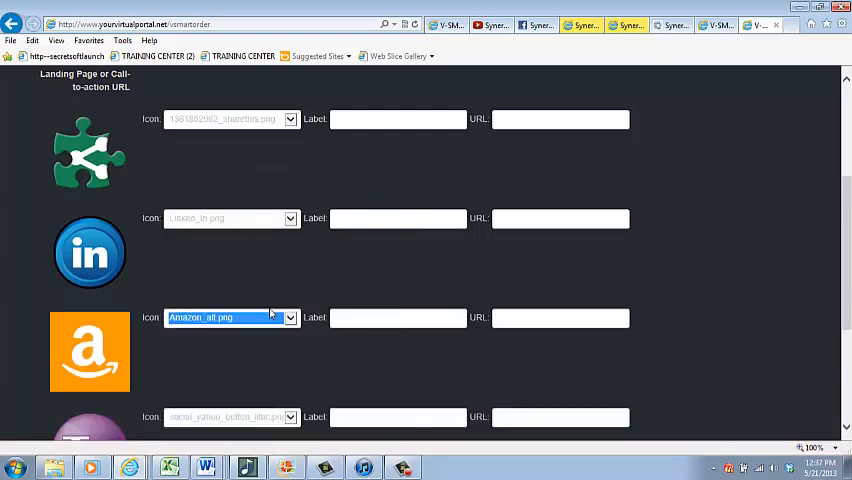
pyautogui.scroll(-3)
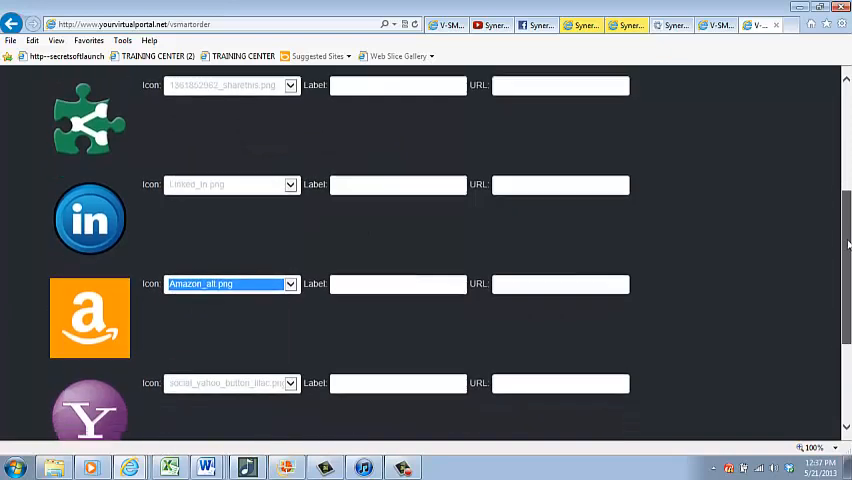
pyautogui.scroll(-3)
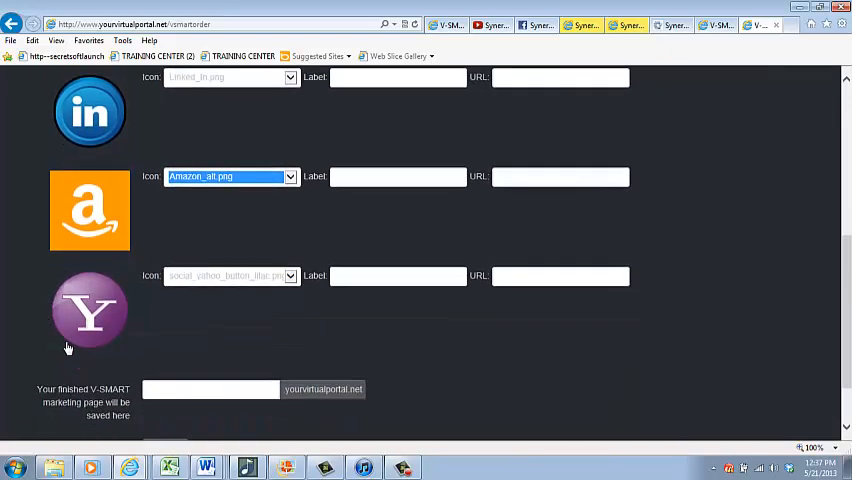
pyautogui.moveTo(170, 344)
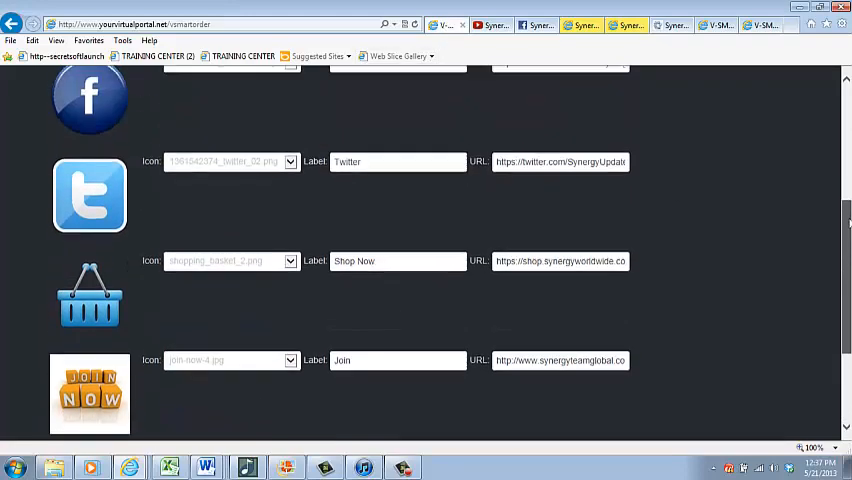
pyautogui.scroll(3)
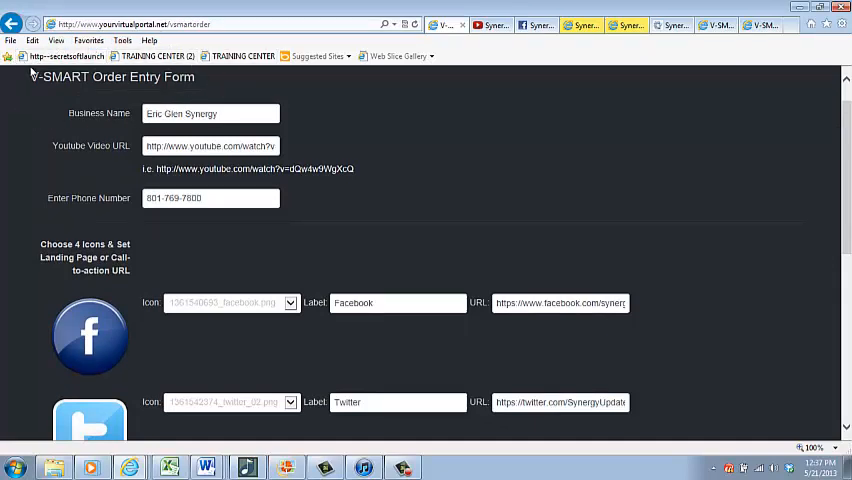
pyautogui.moveTo(358, 160)
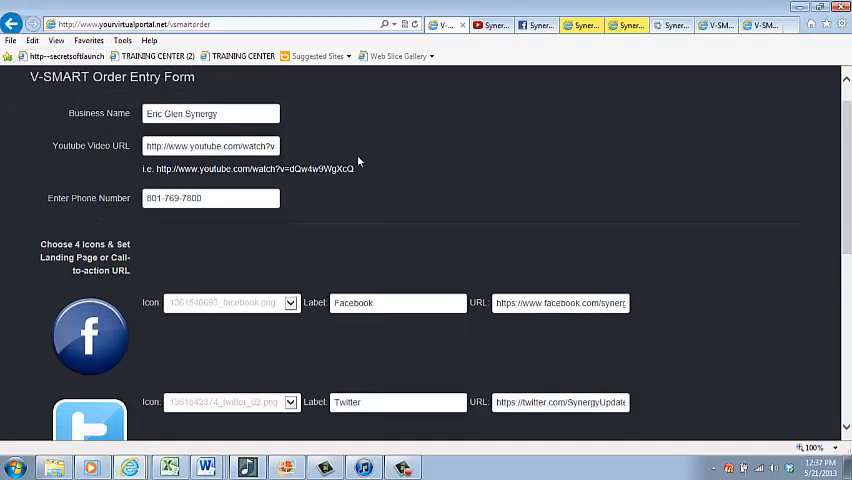
pyautogui.moveTo(84, 208)
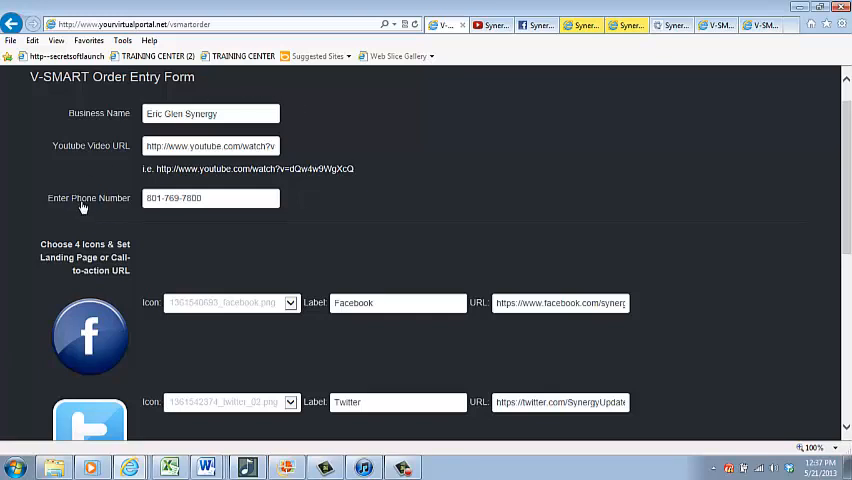
pyautogui.moveTo(416, 20)
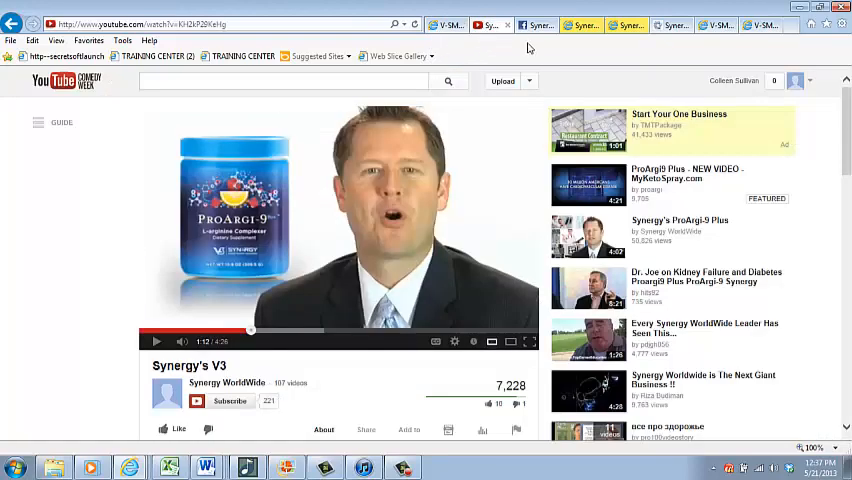
pyautogui.click(572, 24)
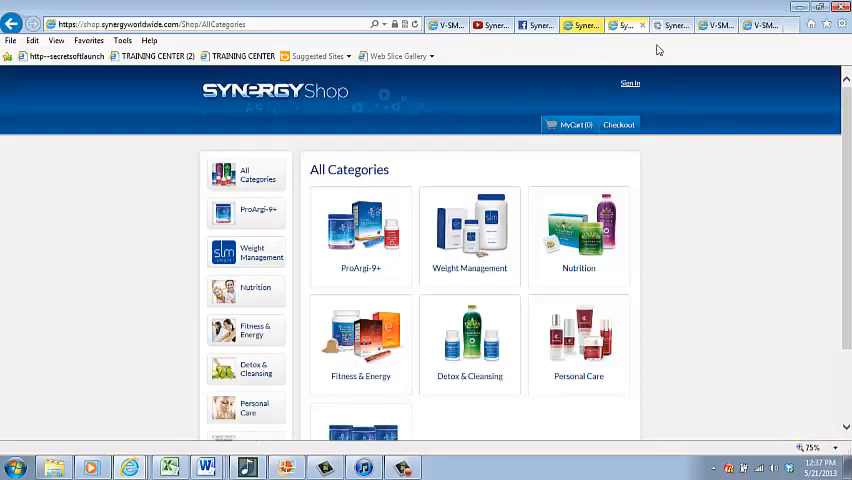
pyautogui.click(624, 24)
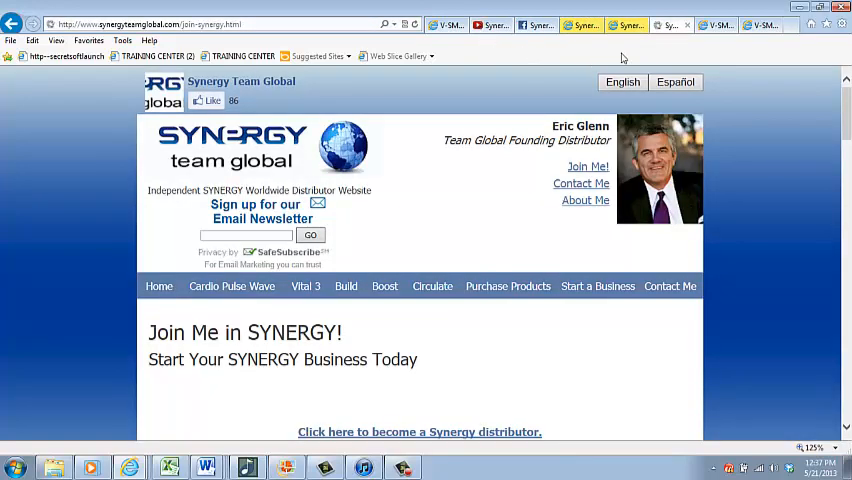
pyautogui.click(490, 24)
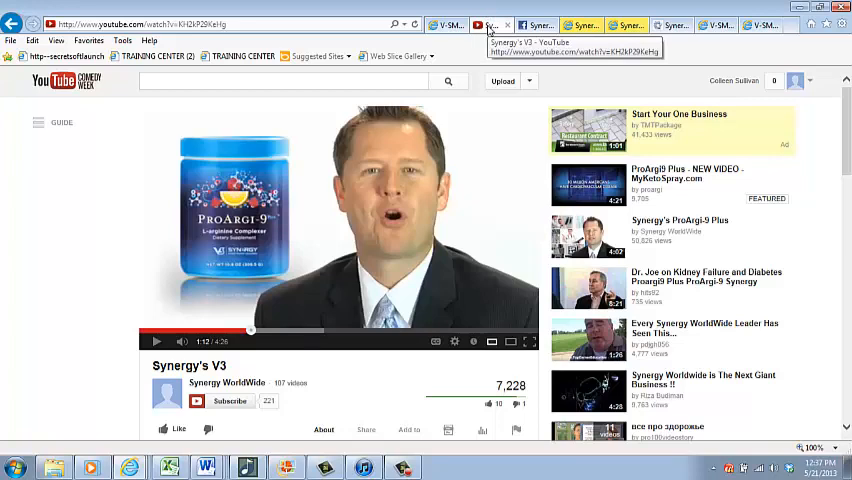
pyautogui.click(444, 24)
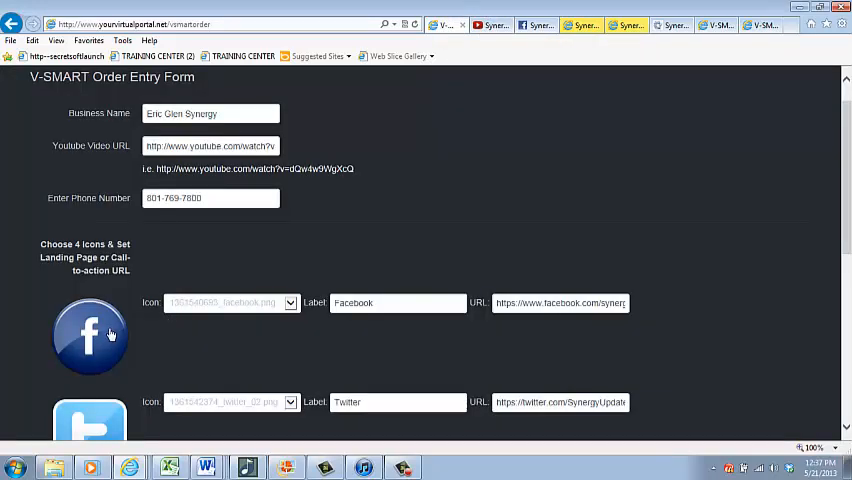
pyautogui.moveTo(196, 164)
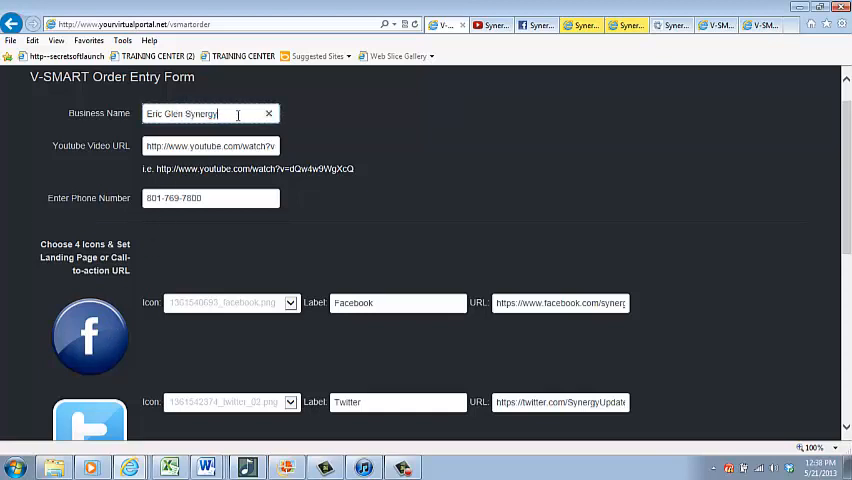
pyautogui.press('Backspace')
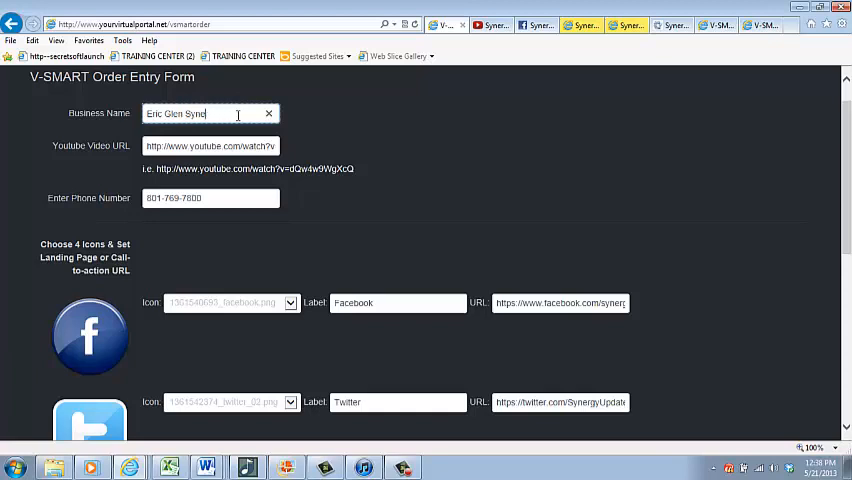
pyautogui.press('Backspace')
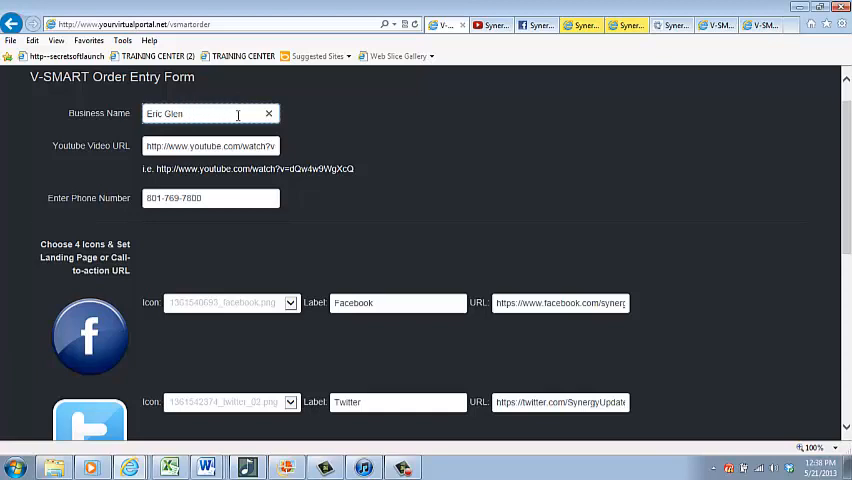
pyautogui.write('Synergy')
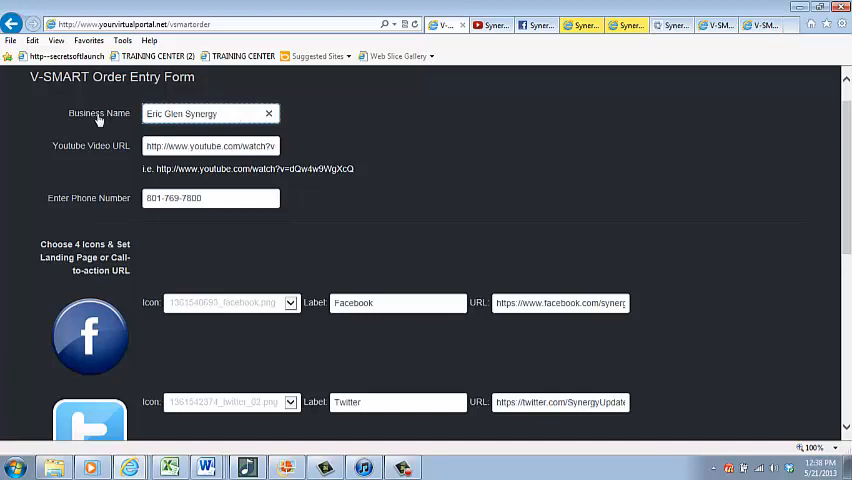
pyautogui.moveTo(112, 104)
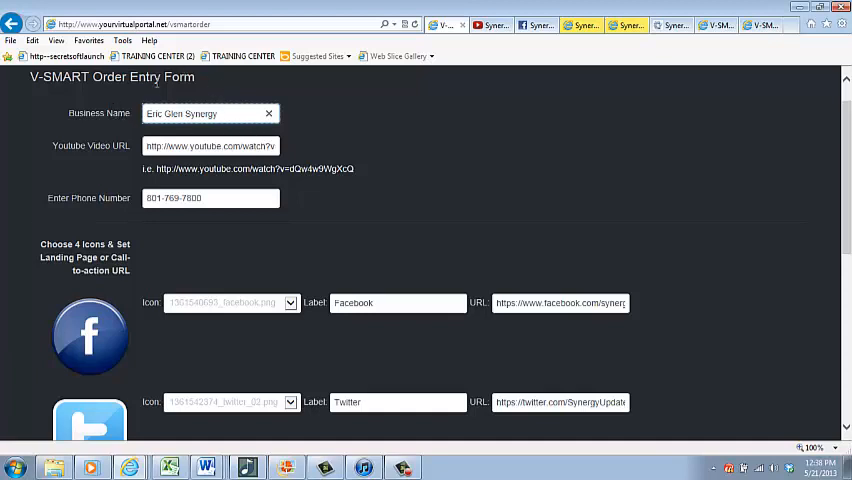
pyautogui.moveTo(136, 126)
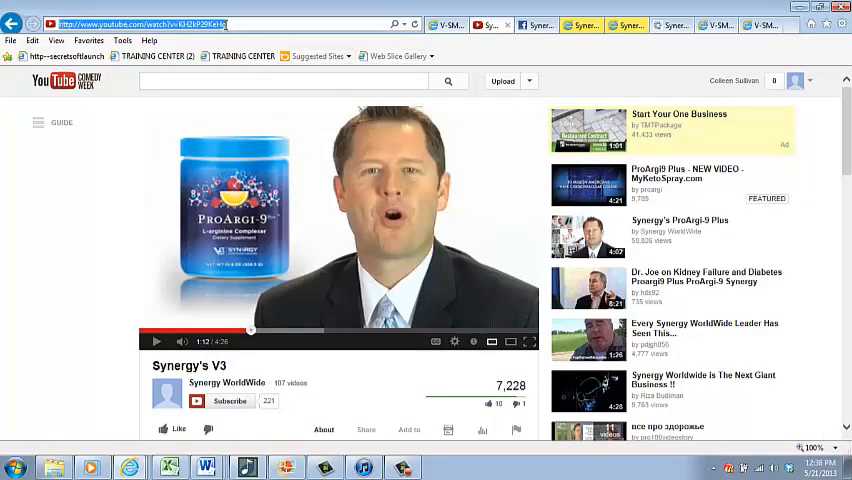
pyautogui.moveTo(158, 148)
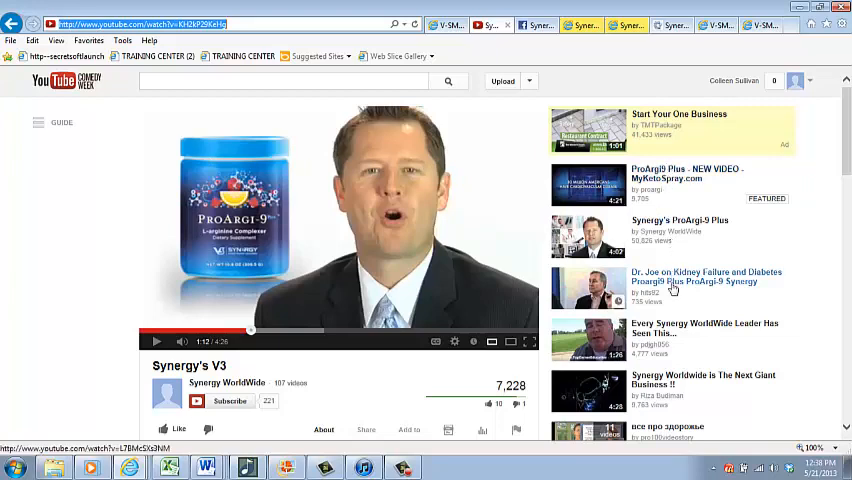
pyautogui.moveTo(670, 292)
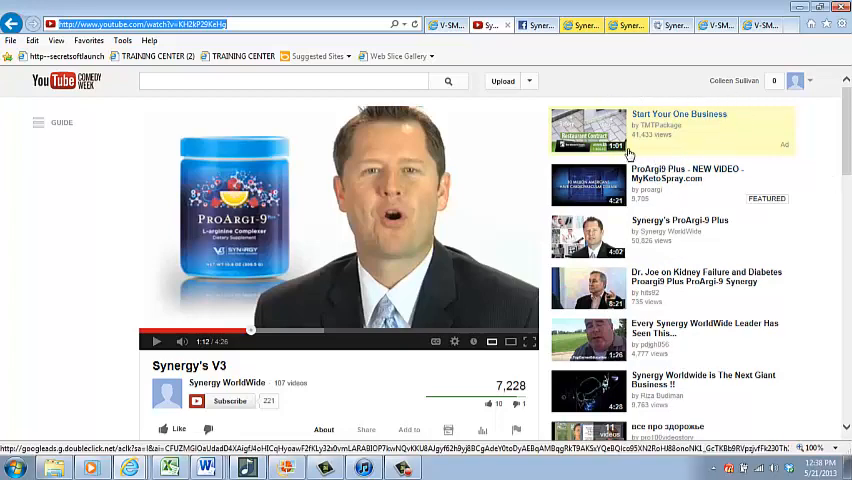
pyautogui.moveTo(484, 118)
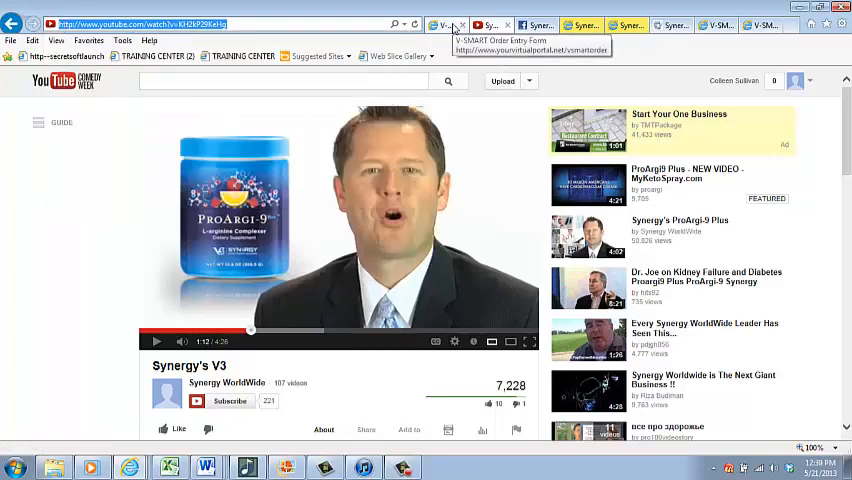
pyautogui.click(444, 24)
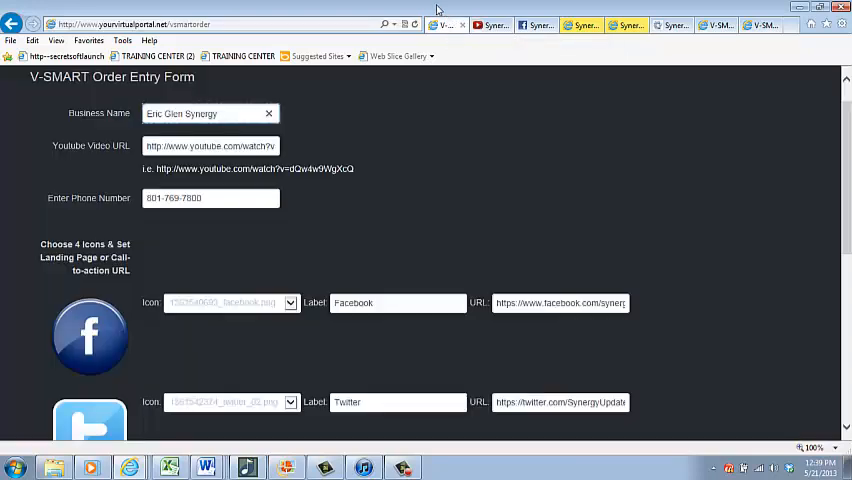
pyautogui.moveTo(380, 96)
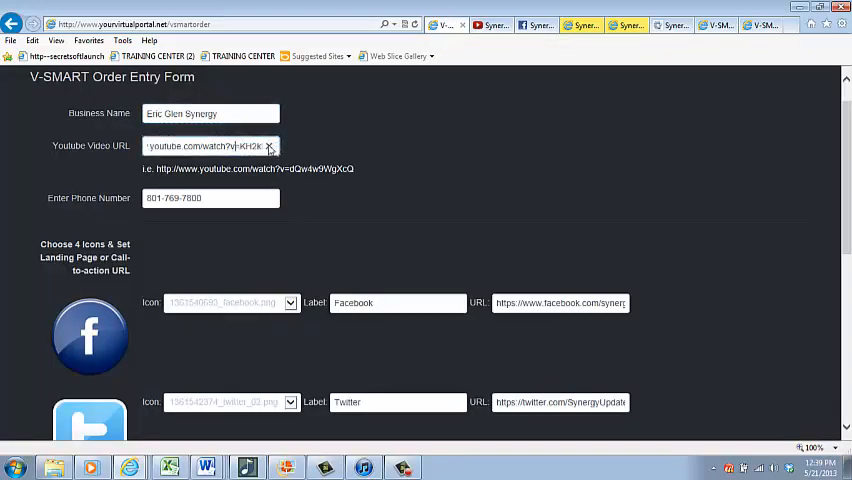
pyautogui.tripleClick(210, 146)
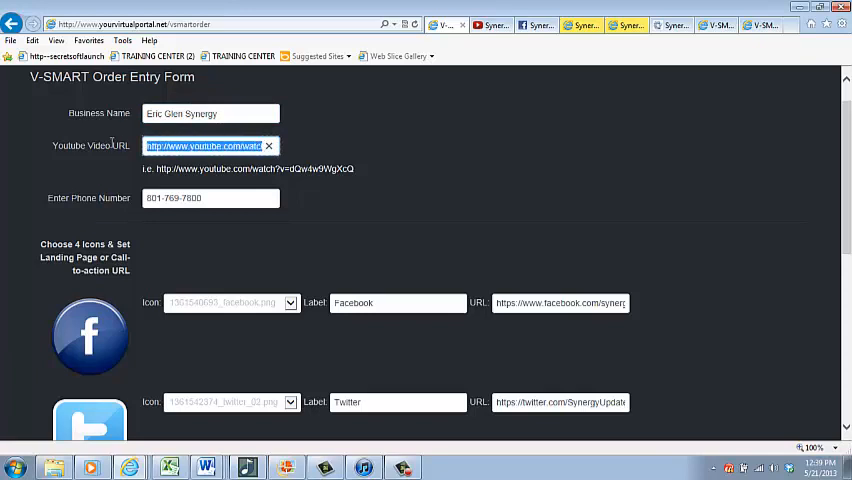
pyautogui.click(268, 146)
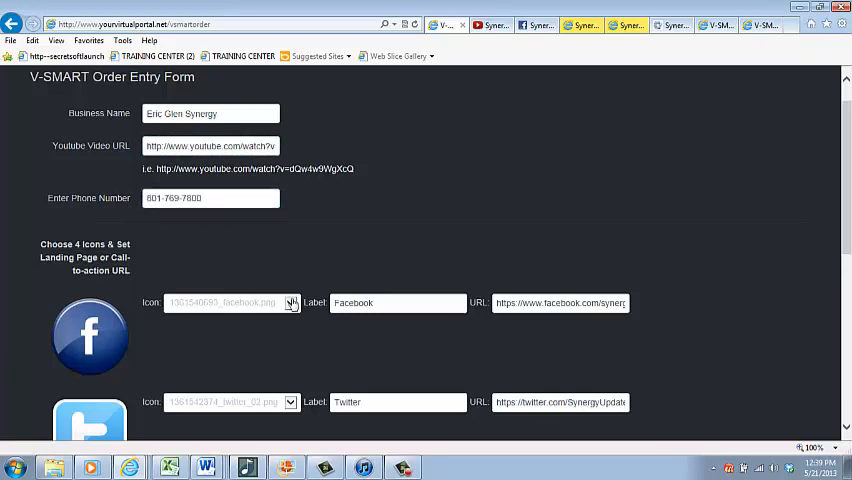
# - Give the first button the facebook.png image from the Icon dropdown
pyautogui.click(292, 302)
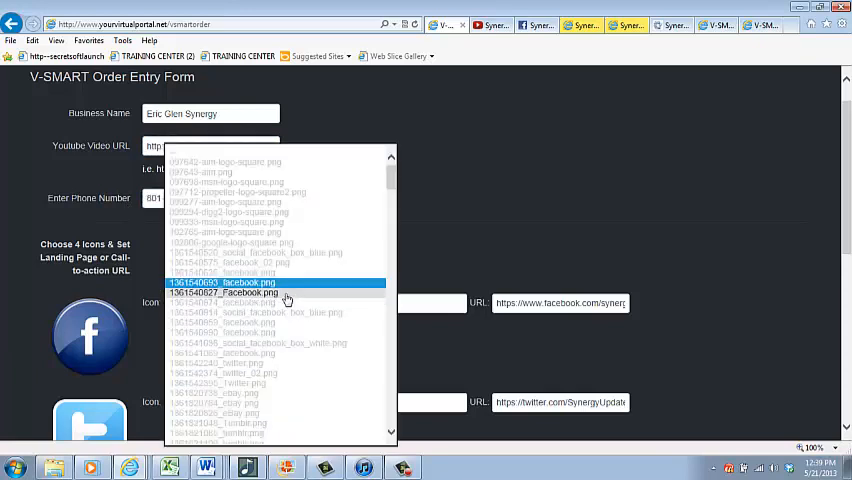
pyautogui.click(230, 292)
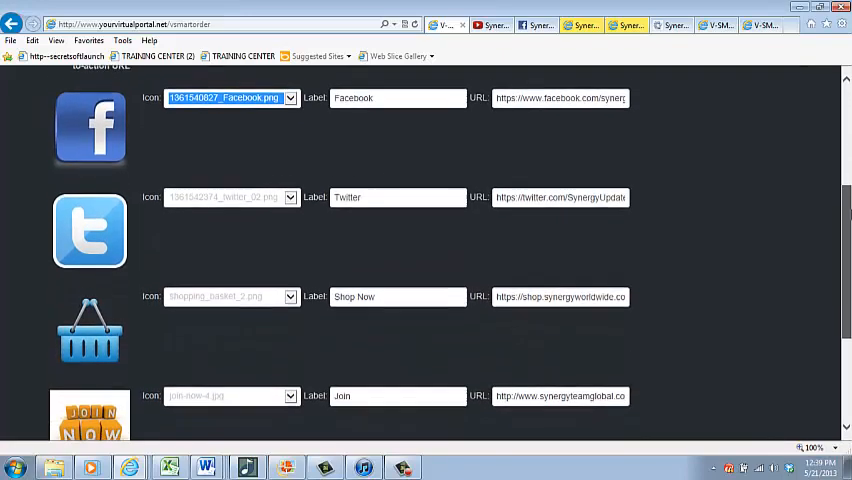
pyautogui.scroll(-3)
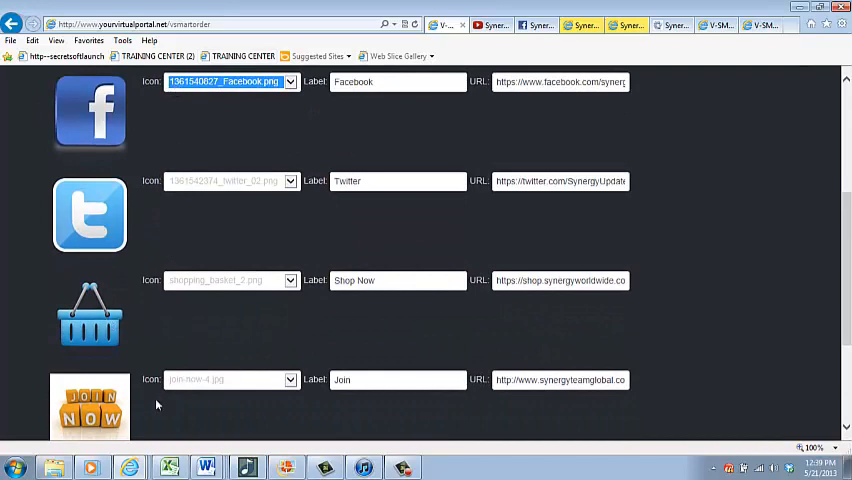
pyautogui.moveTo(124, 410)
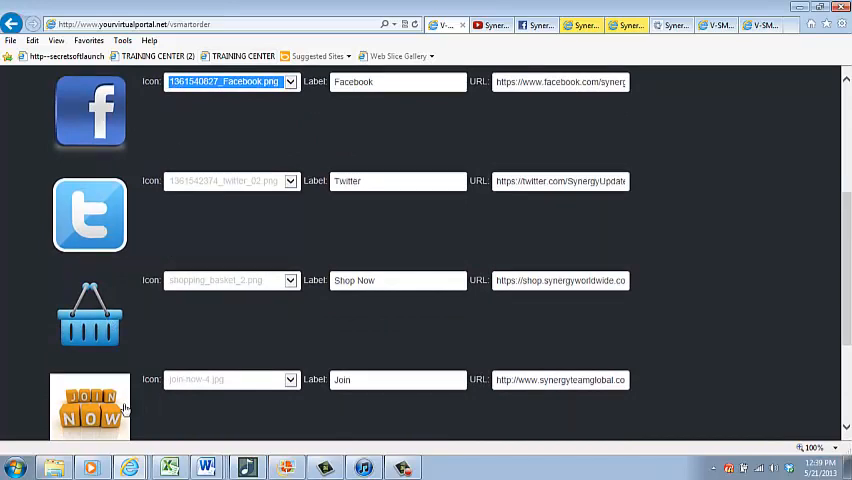
pyautogui.moveTo(70, 118)
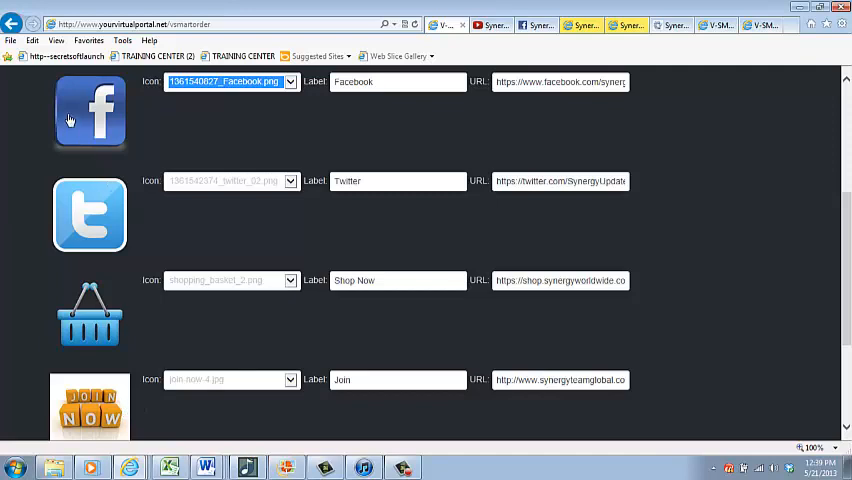
pyautogui.moveTo(72, 230)
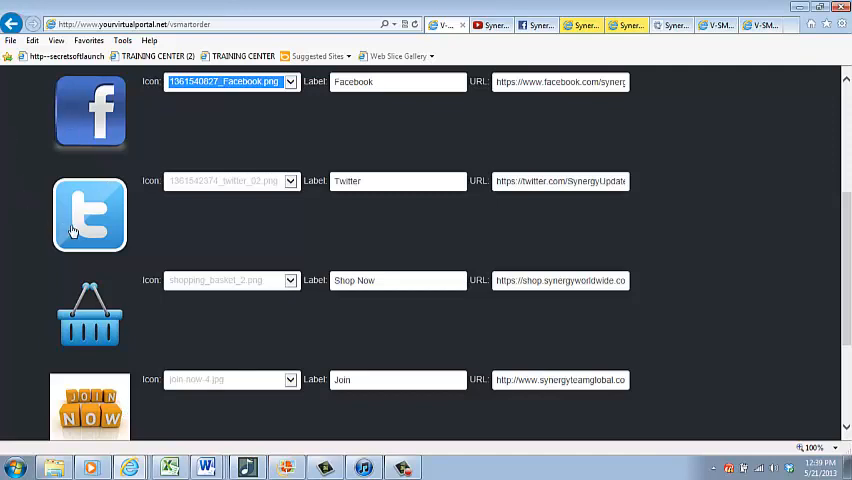
pyautogui.moveTo(316, 70)
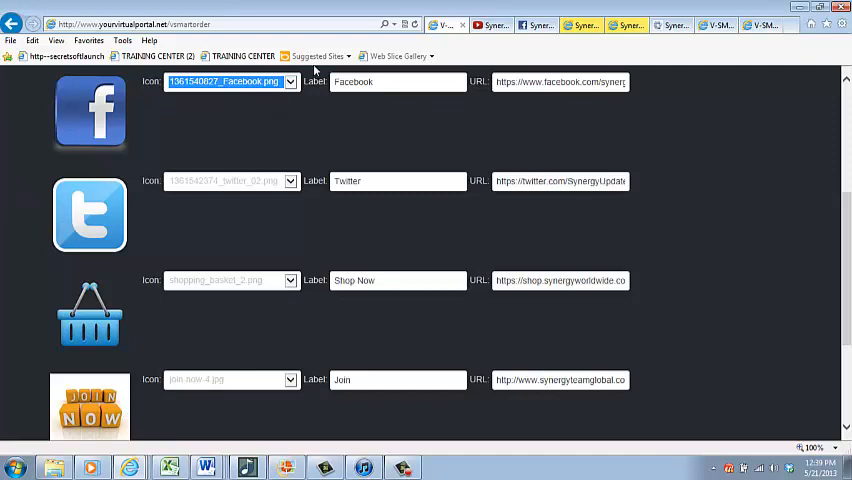
pyautogui.click(290, 80)
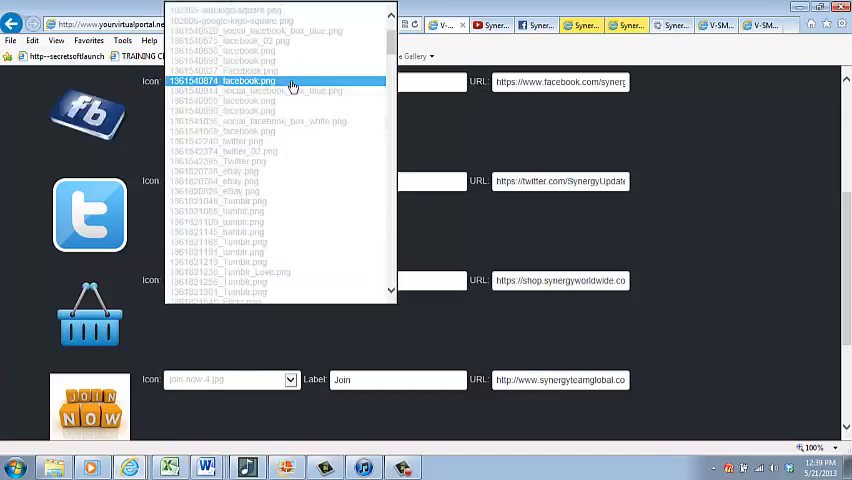
pyautogui.click(236, 90)
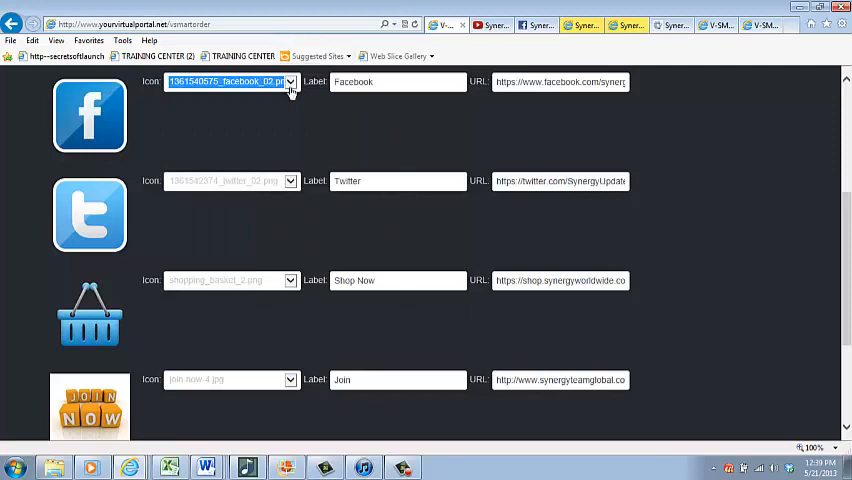
pyautogui.click(290, 80)
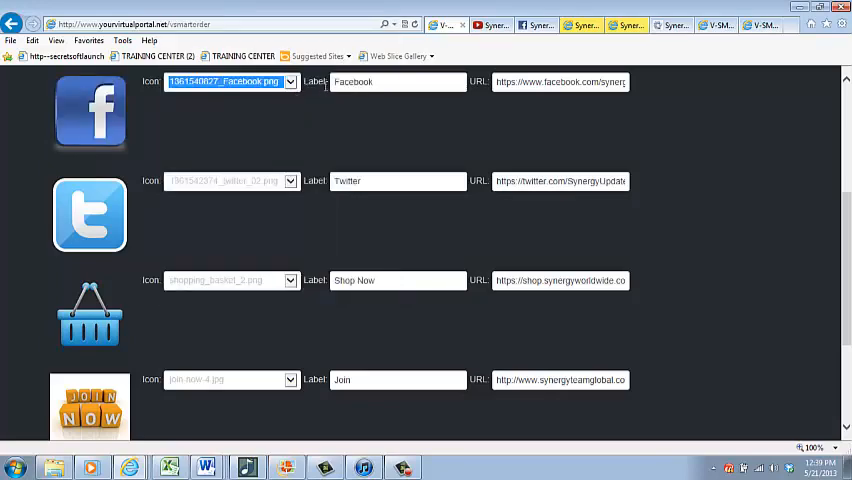
# - Label the first button 'My Facebook', then settle on 'Facebook'
pyautogui.click(396, 80)
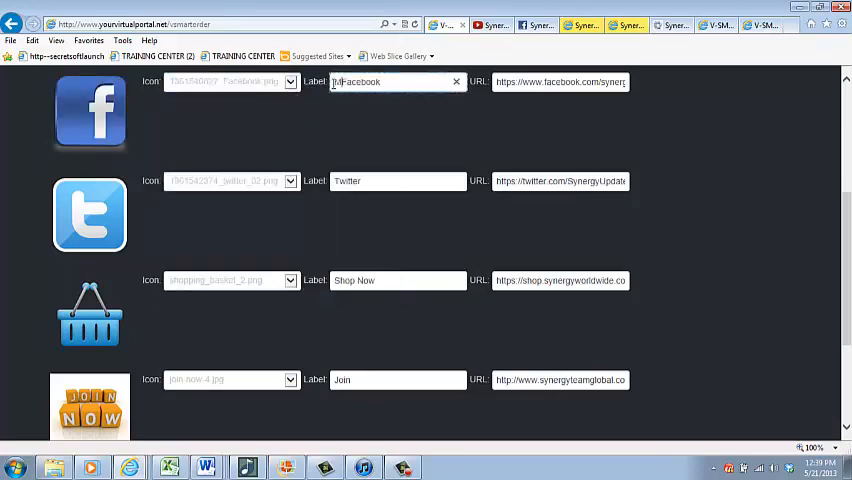
pyautogui.write('My Facebook')
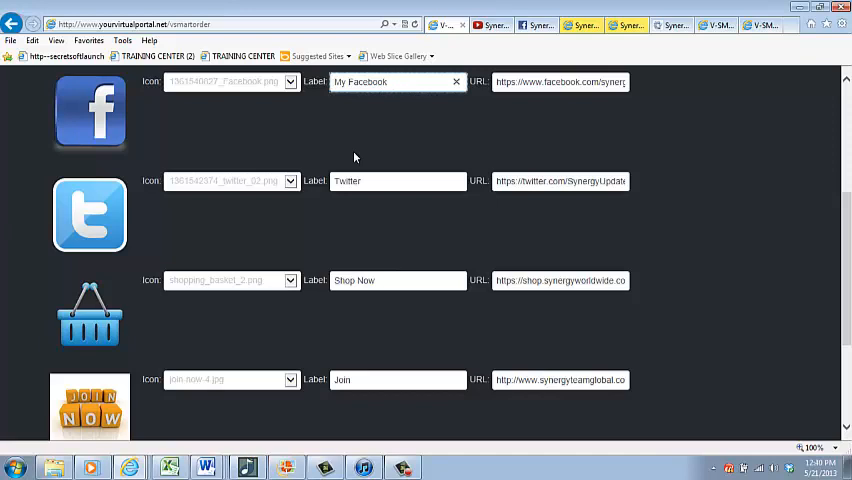
pyautogui.write('Facebook')
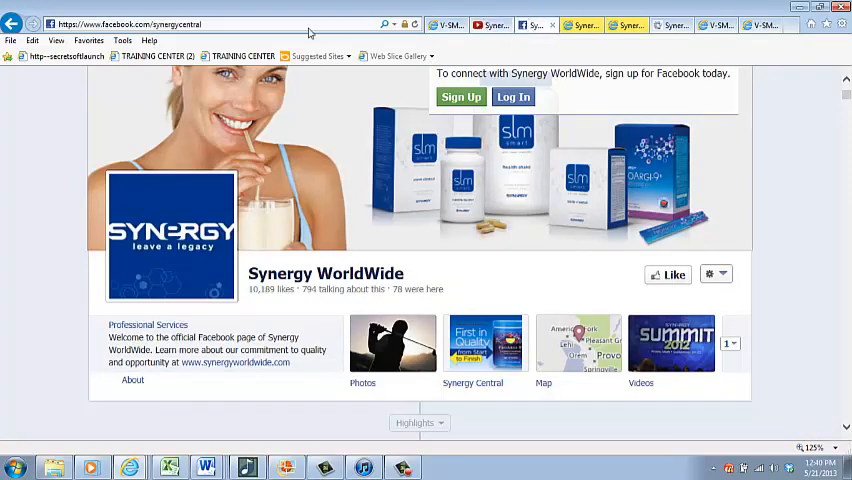
# - Select the Synergy WorldWide Facebook page's full web address
pyautogui.click(130, 24)
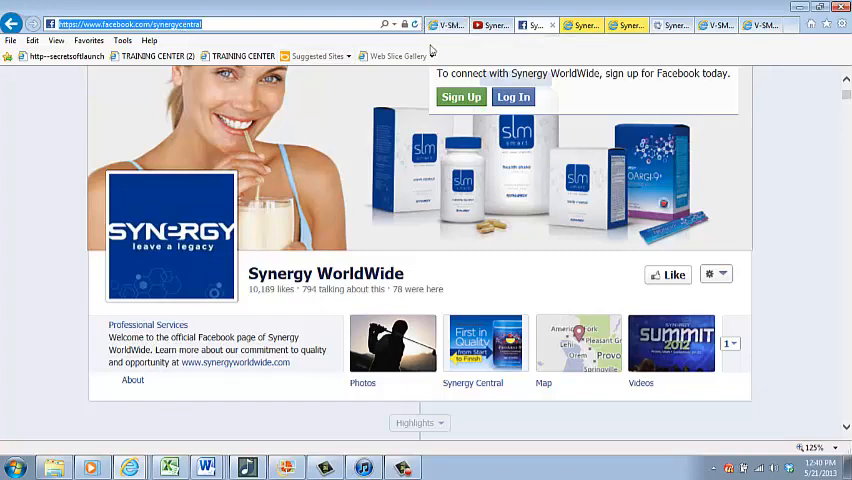
pyautogui.click(448, 24)
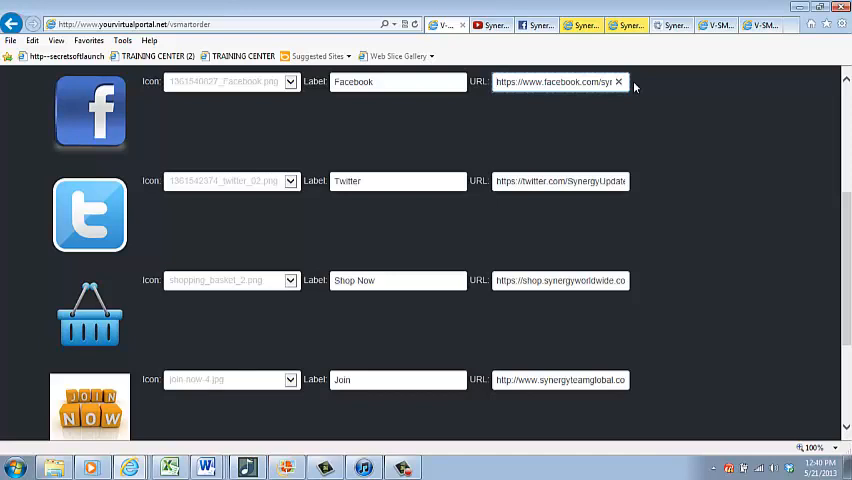
pyautogui.moveTo(110, 210)
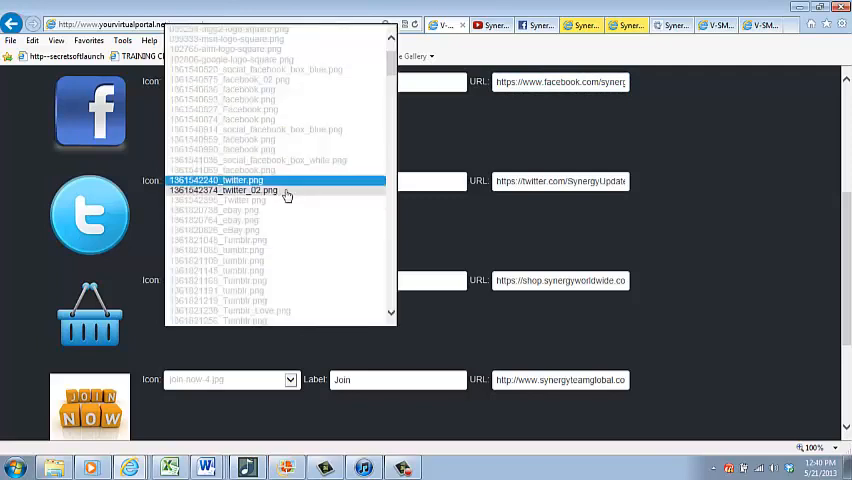
# - Give the second button the Twitter image and the label 'Twitter'
pyautogui.click(238, 190)
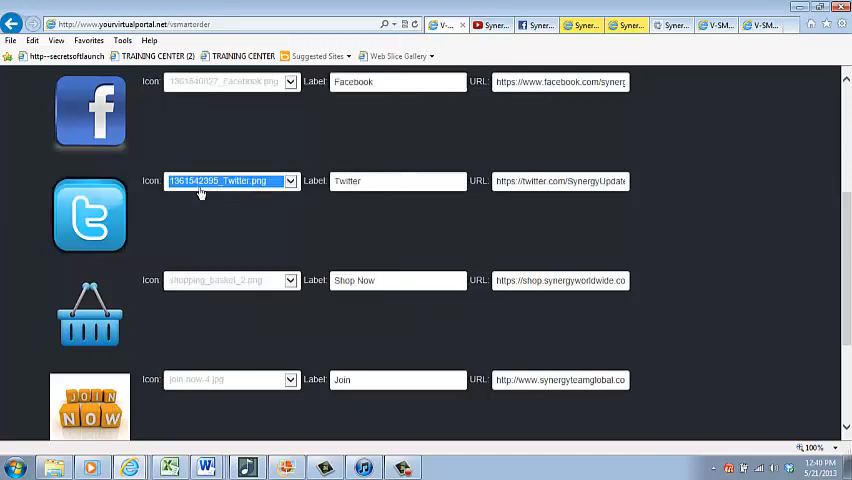
pyautogui.click(396, 180)
pyautogui.write('My ')
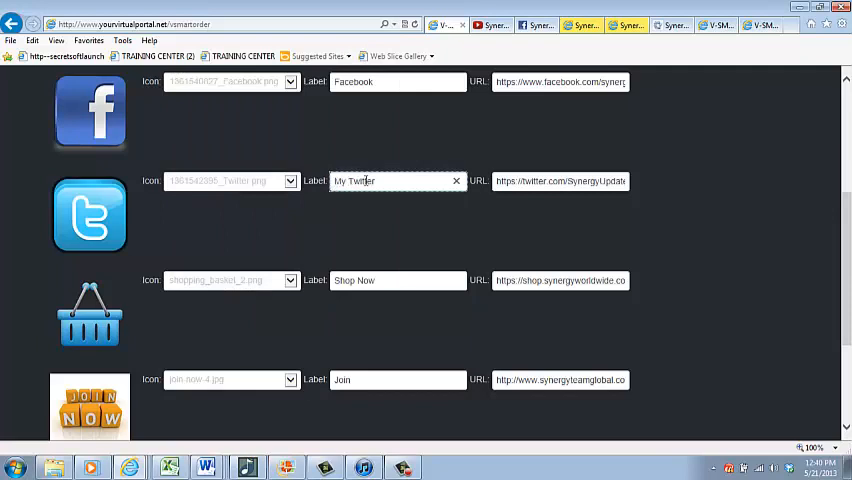
pyautogui.write('Twitter')
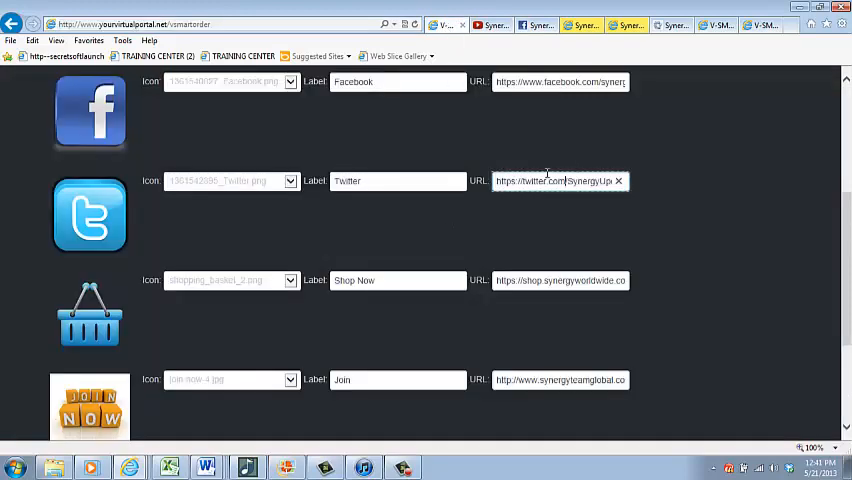
pyautogui.scroll(-3)
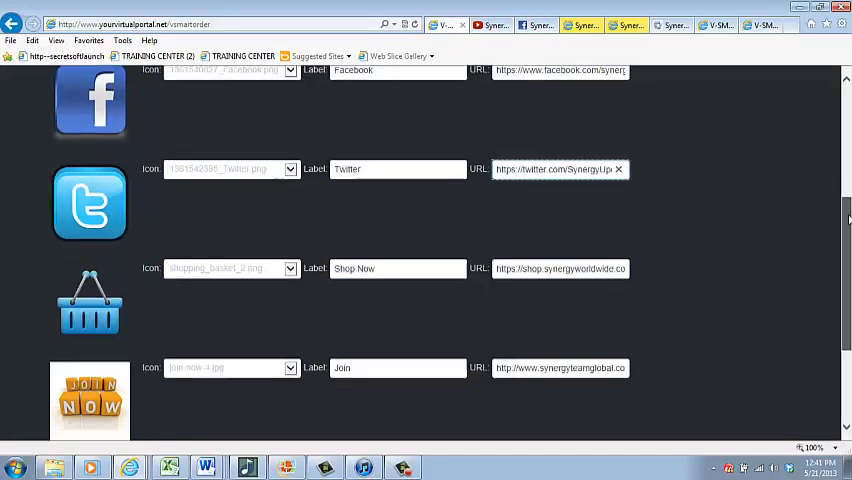
pyautogui.scroll(-3)
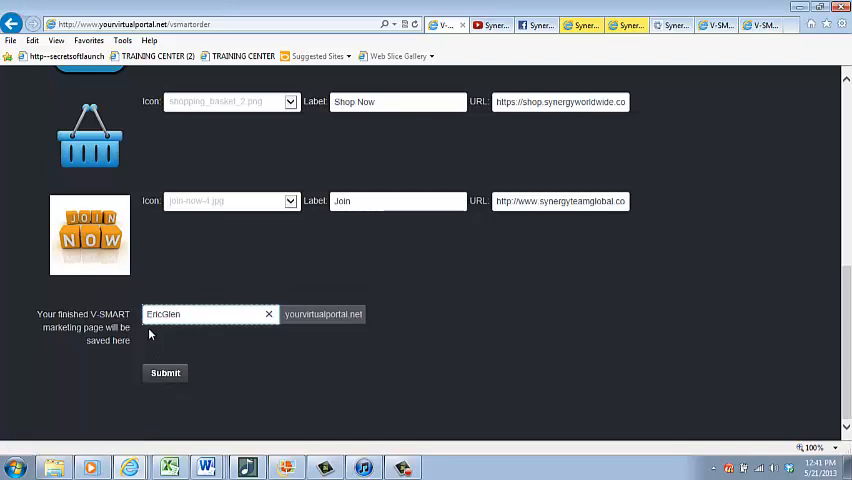
pyautogui.moveTo(372, 328)
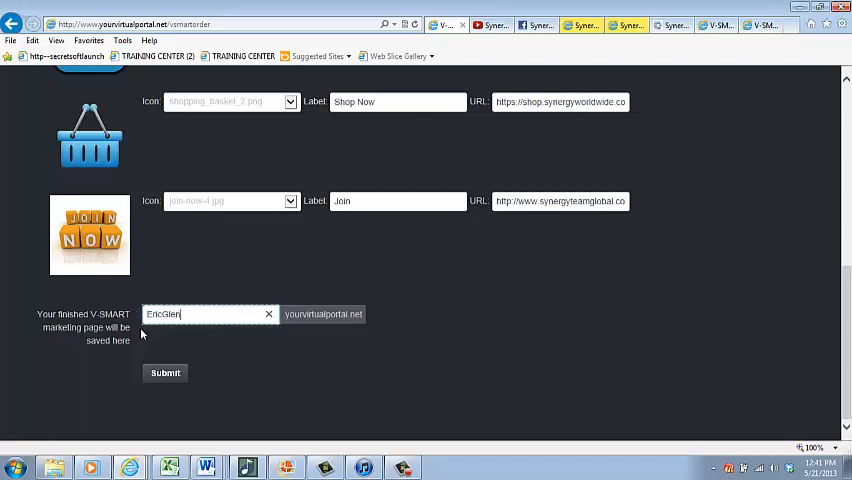
pyautogui.moveTo(372, 348)
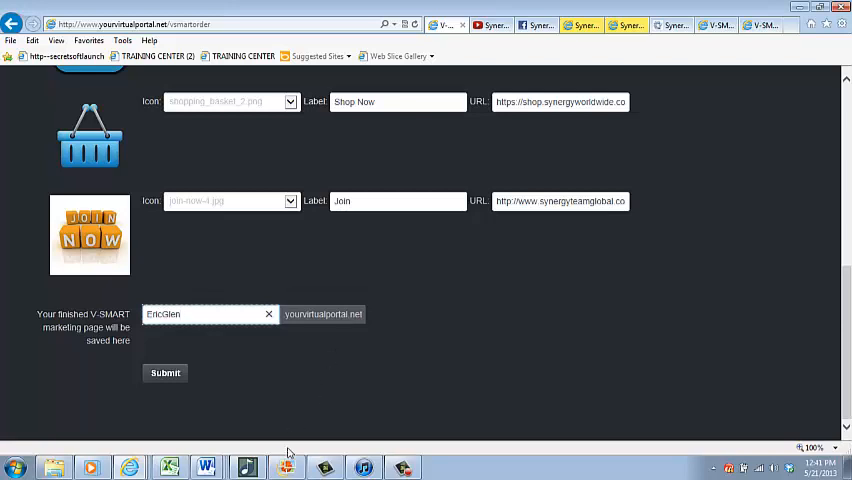
# - Fill in the subdomain name in the yourvirtualportal.net field above Submit
pyautogui.click(288, 468)
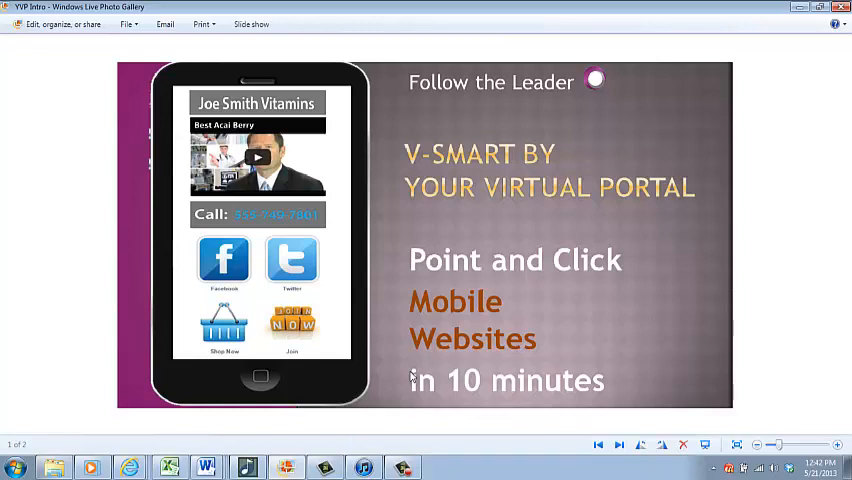
pyautogui.moveTo(618, 388)
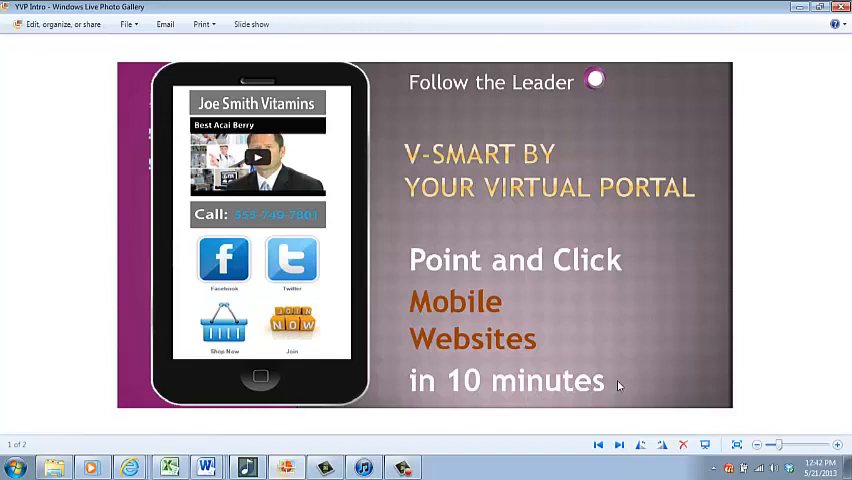